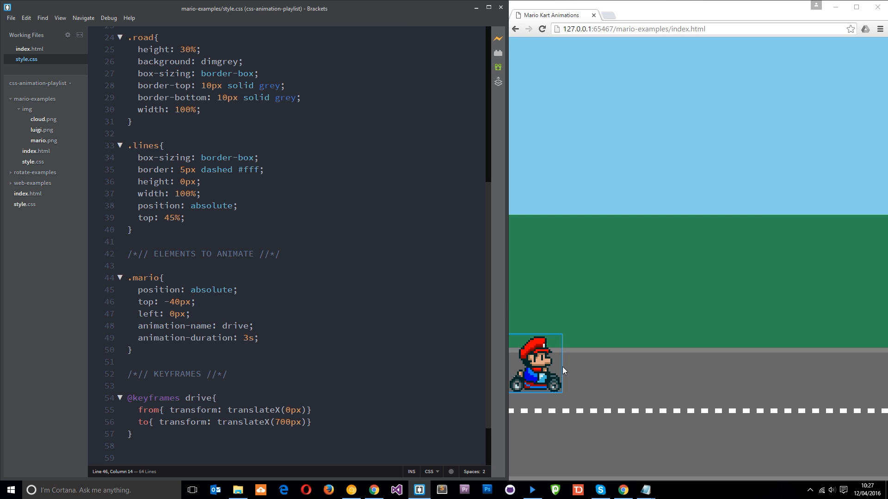
{"action": "mouse_move", "coordinate": [472, 135]}
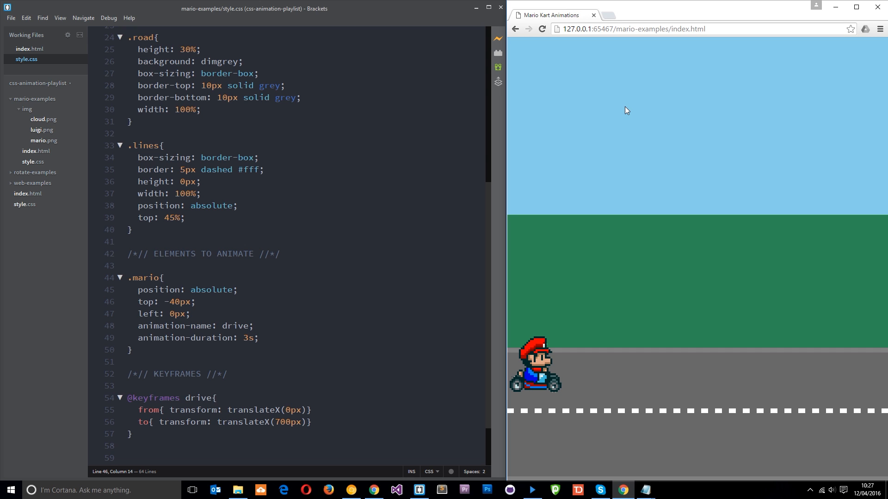
{"action": "mouse_move", "coordinate": [546, 369]}
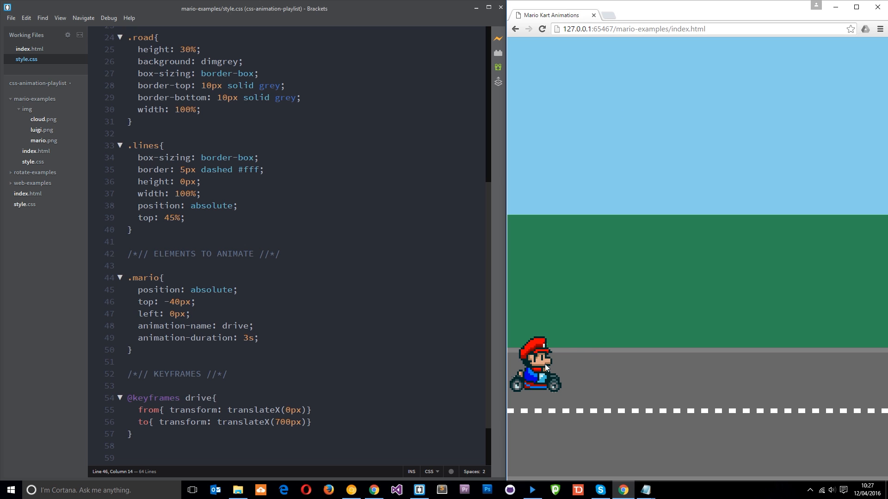
{"action": "mouse_move", "coordinate": [870, 390]}
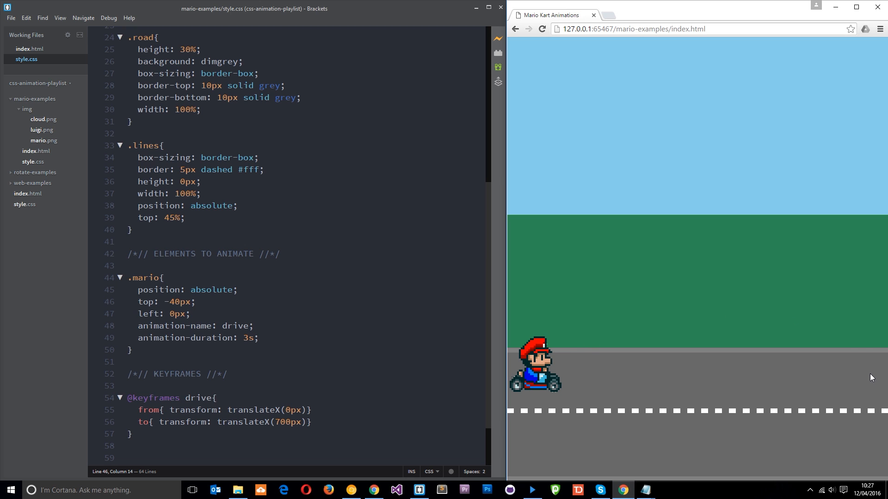
{"action": "mouse_move", "coordinate": [856, 328]}
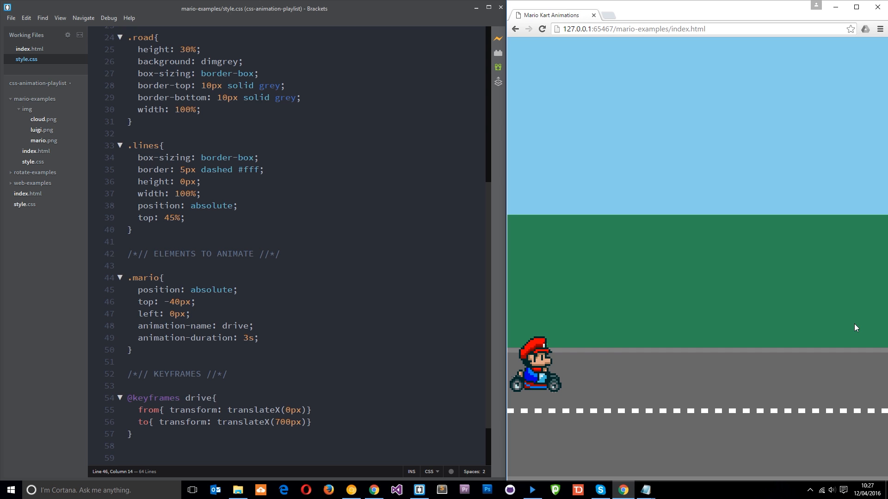
{"action": "mouse_move", "coordinate": [625, 356]}
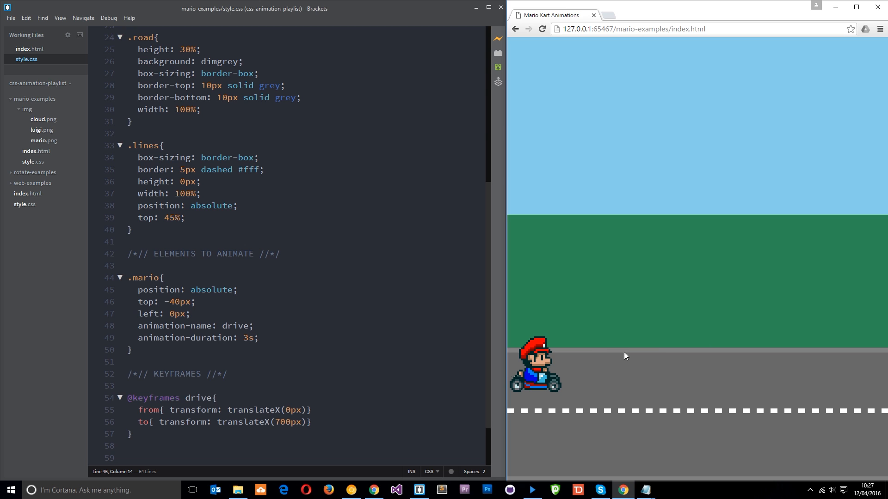
{"action": "mouse_move", "coordinate": [553, 357]}
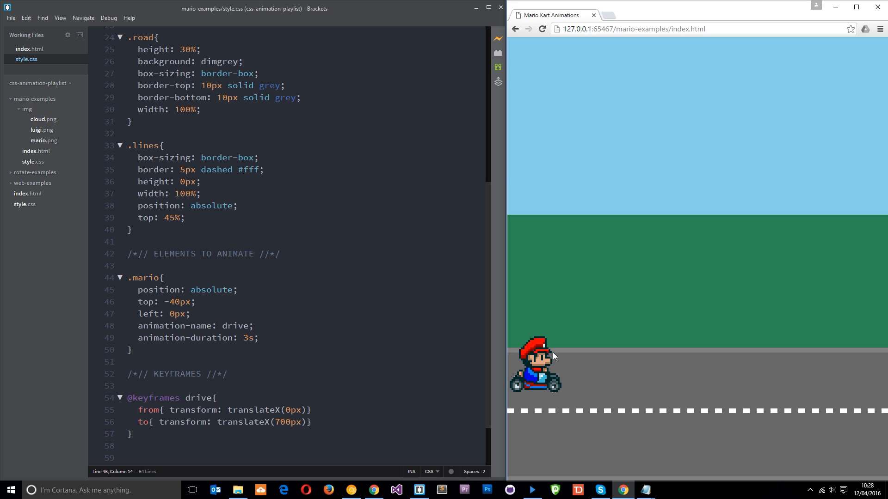
{"action": "mouse_move", "coordinate": [666, 373]}
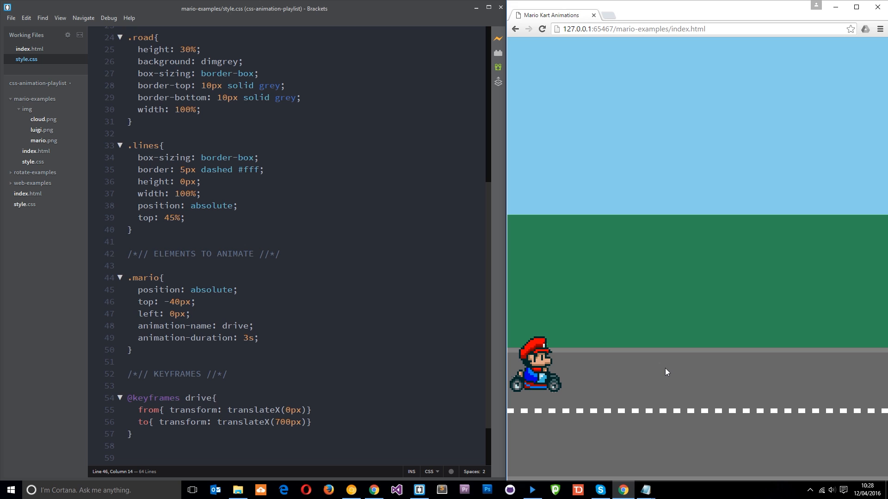
{"action": "mouse_move", "coordinate": [560, 341]}
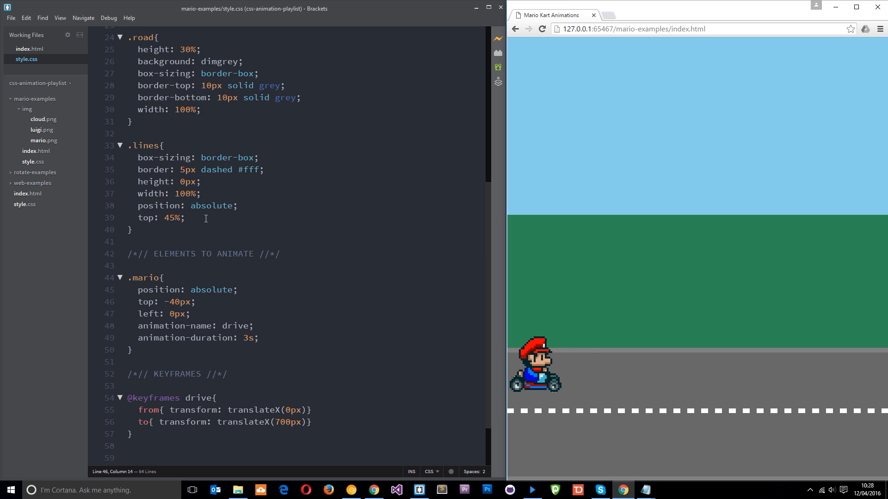
{"action": "mouse_move", "coordinate": [212, 315]}
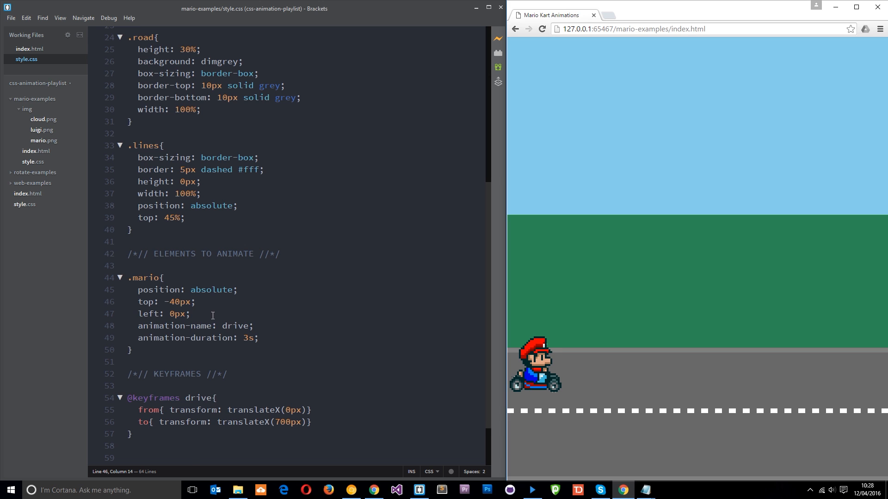
- Add 'animation-fill-mode: forwards;' after animation-duration in Mario's rule
{"action": "left_click_drag", "start_coordinate": [139, 302], "coordinate": [191, 314]}
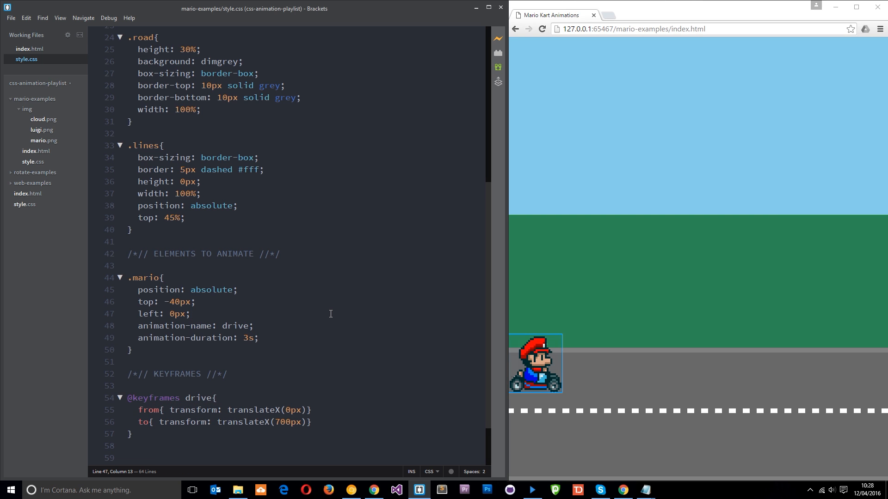
{"action": "left_click", "coordinate": [258, 338]}
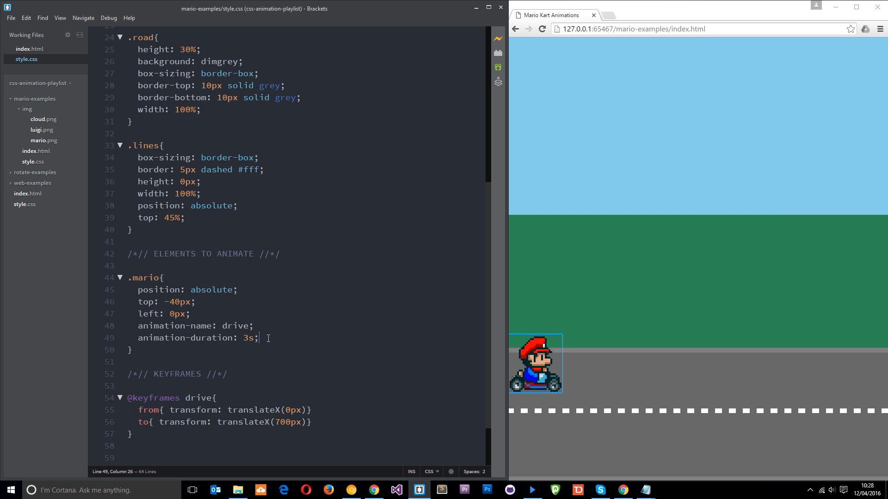
{"action": "type", "text": "animation-fill-mo"}
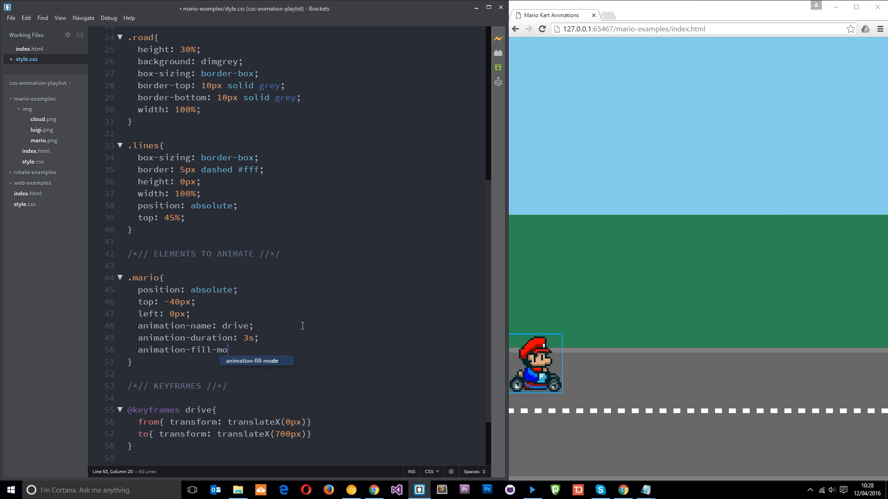
{"action": "type", "text": ": fo"}
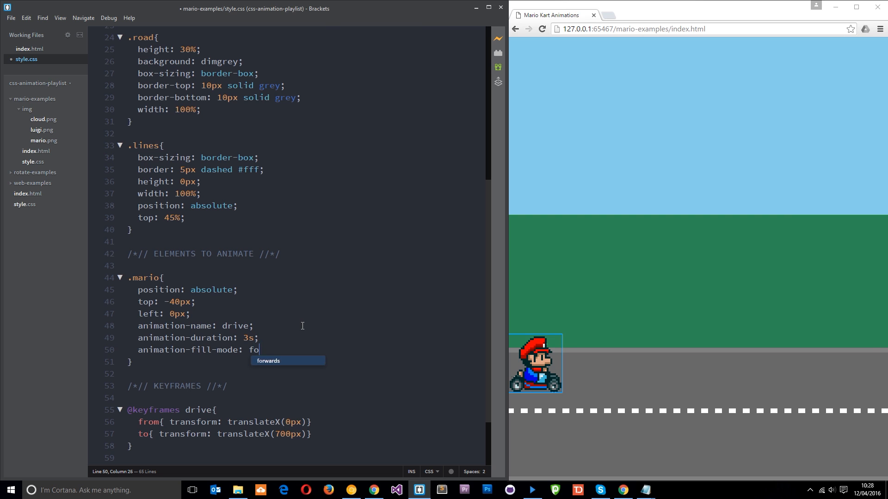
{"action": "type", "text": "rwards;"}
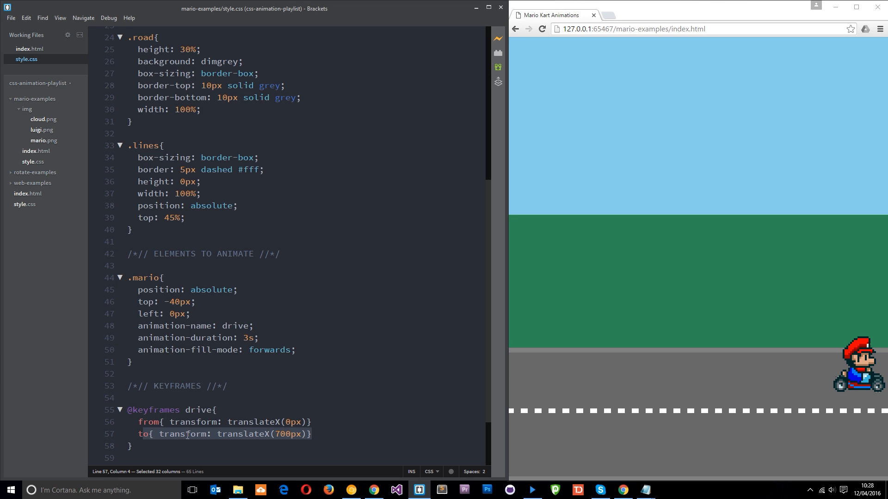
{"action": "mouse_move", "coordinate": [813, 315]}
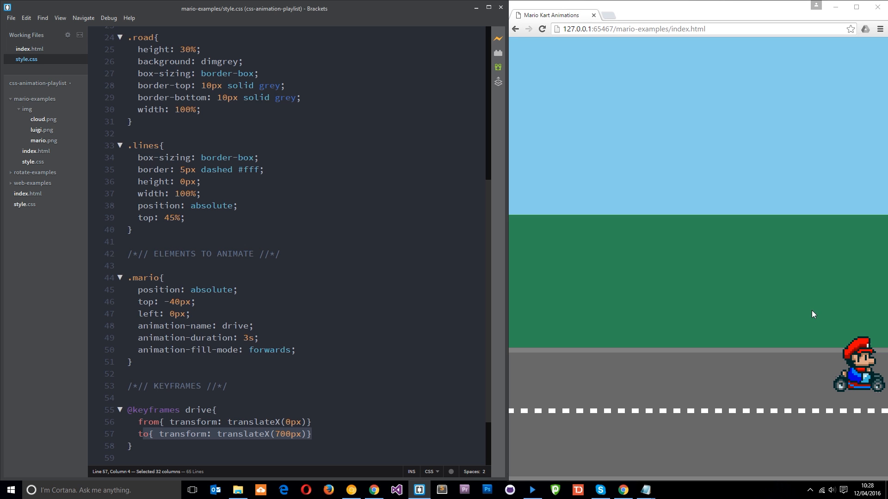
{"action": "mouse_move", "coordinate": [862, 383]}
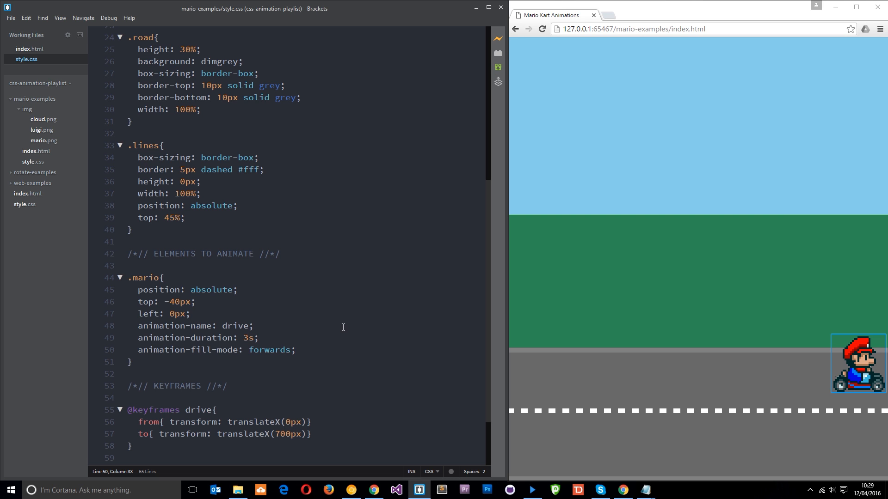
- Add 'animation-delay: 2s;' to Mario's rule and reload the live preview to replay the drive
{"action": "type", "text": "animation-delay:"}
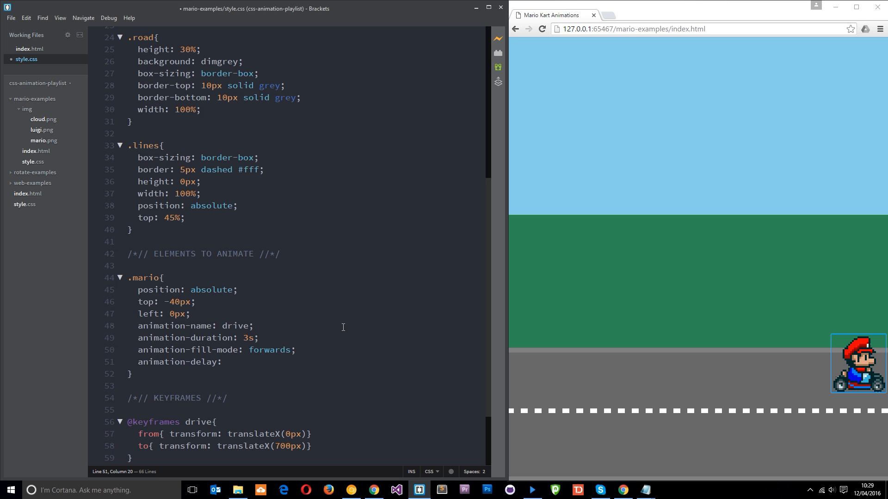
{"action": "type", "text": "2s;"}
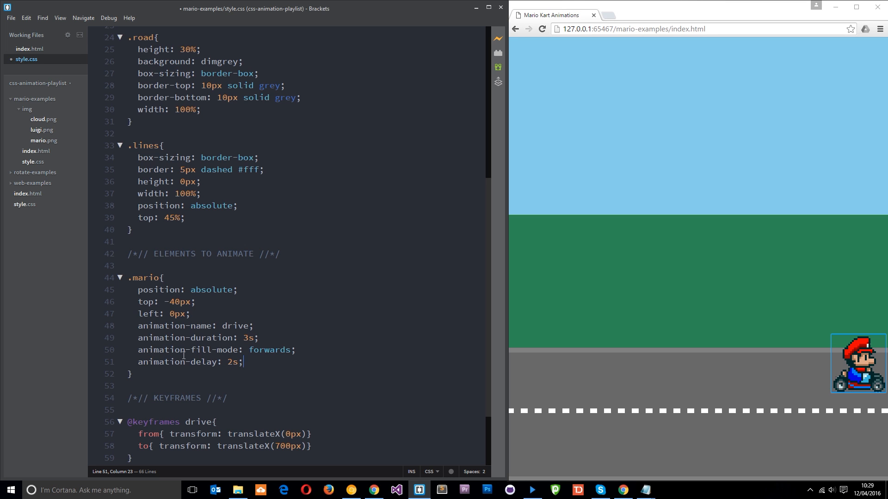
{"action": "left_click_drag", "start_coordinate": [138, 361], "coordinate": [242, 362]}
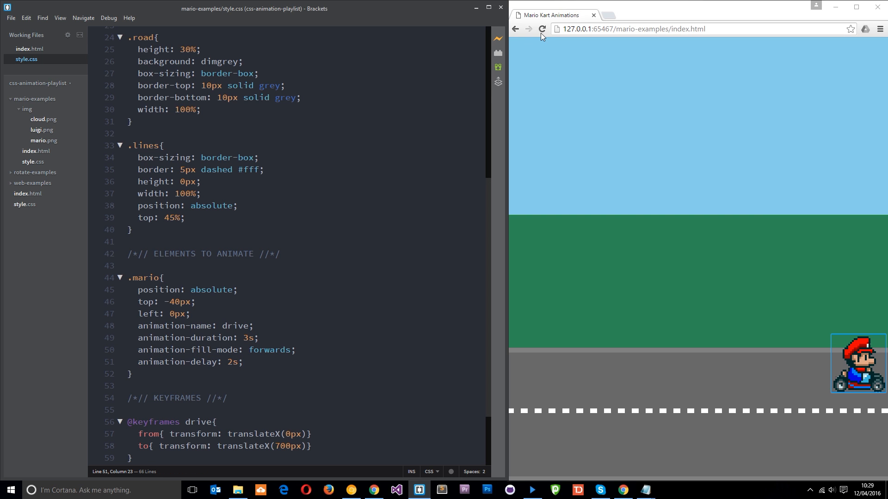
{"action": "left_click", "coordinate": [541, 29]}
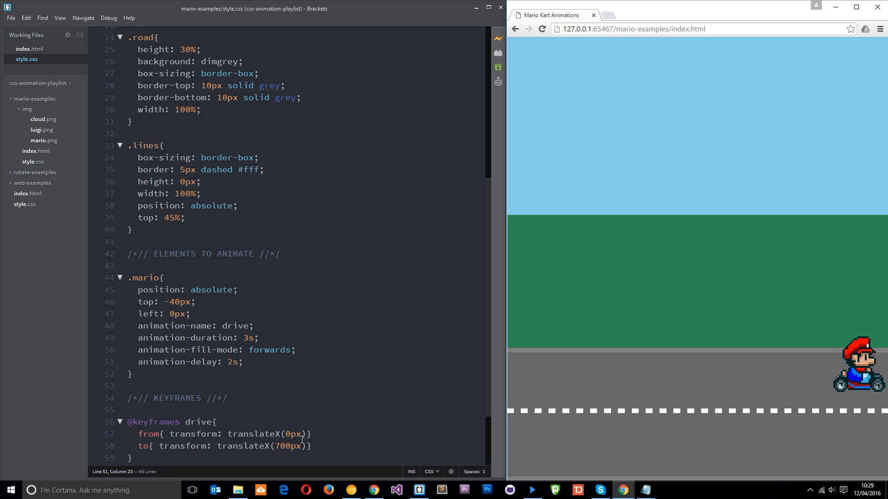
- Change the from keyframe to translateX(200px) and reload the preview
{"action": "type", "text": "2"}
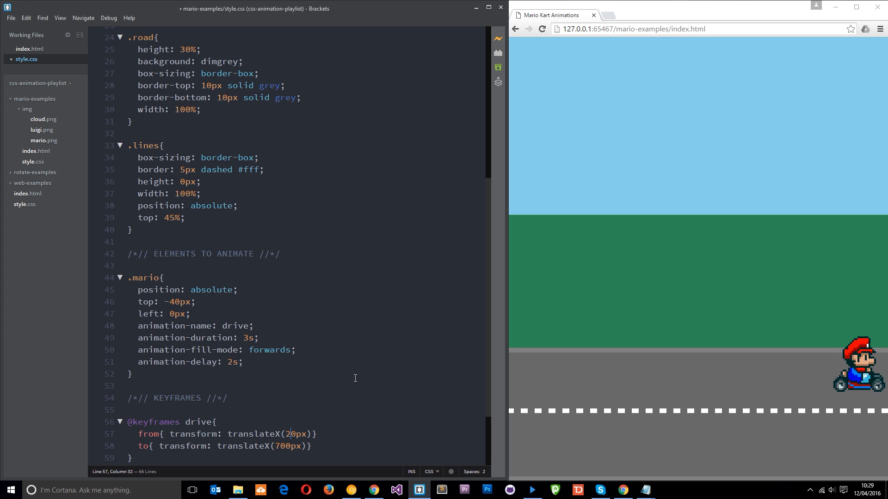
{"action": "type", "text": "0"}
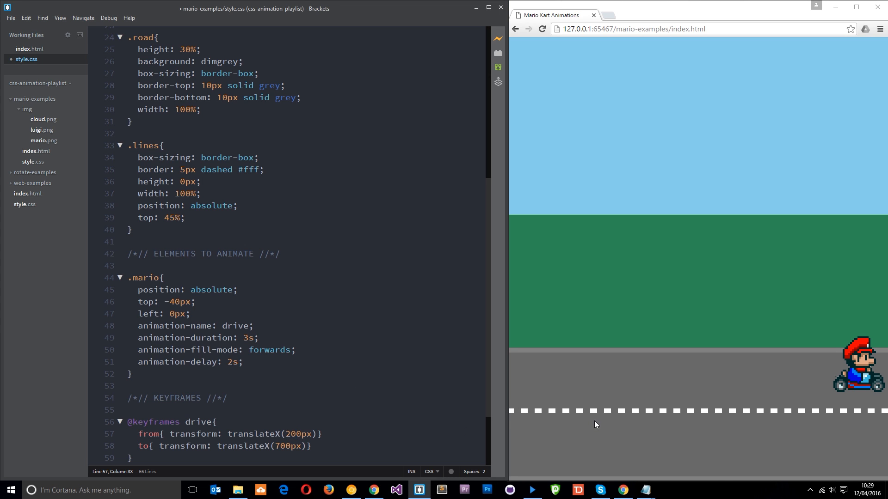
{"action": "left_click", "coordinate": [542, 30]}
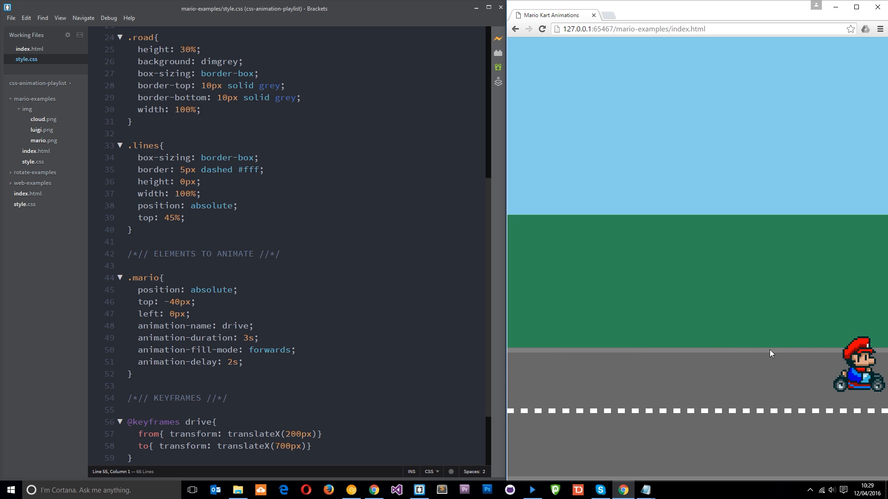
{"action": "mouse_move", "coordinate": [612, 400]}
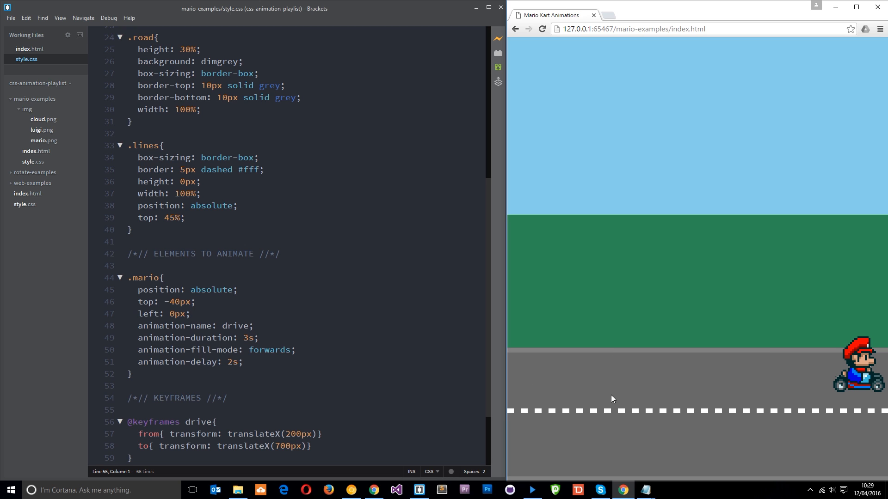
{"action": "mouse_move", "coordinate": [611, 365]}
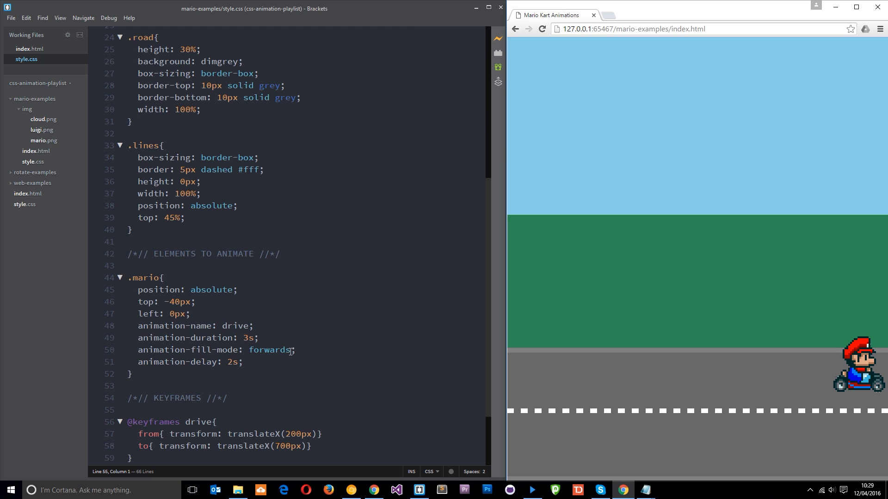
- Replace the fill-mode value forwards with backwards and reload the preview
{"action": "double_click", "coordinate": [268, 350]}
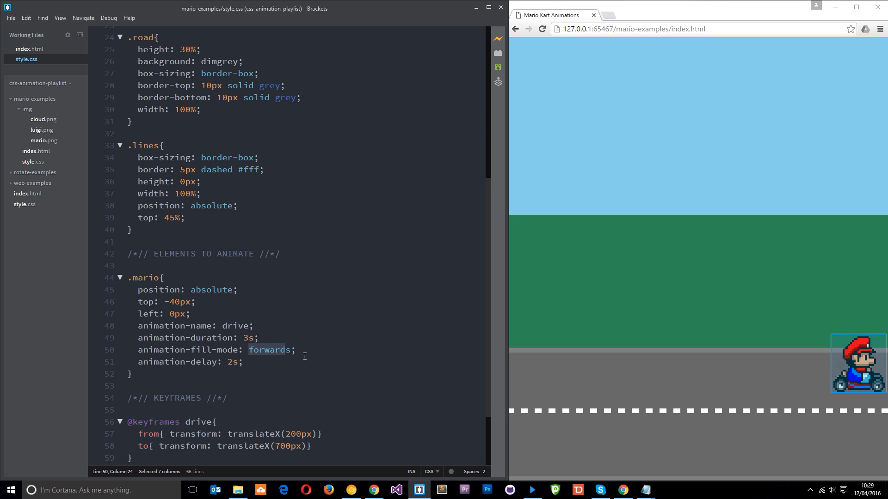
{"action": "mouse_move", "coordinate": [326, 354]}
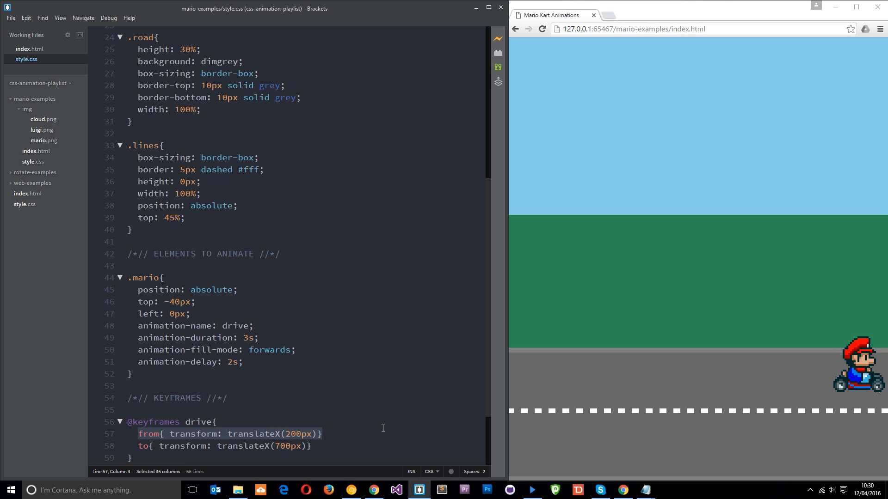
{"action": "mouse_move", "coordinate": [747, 342]}
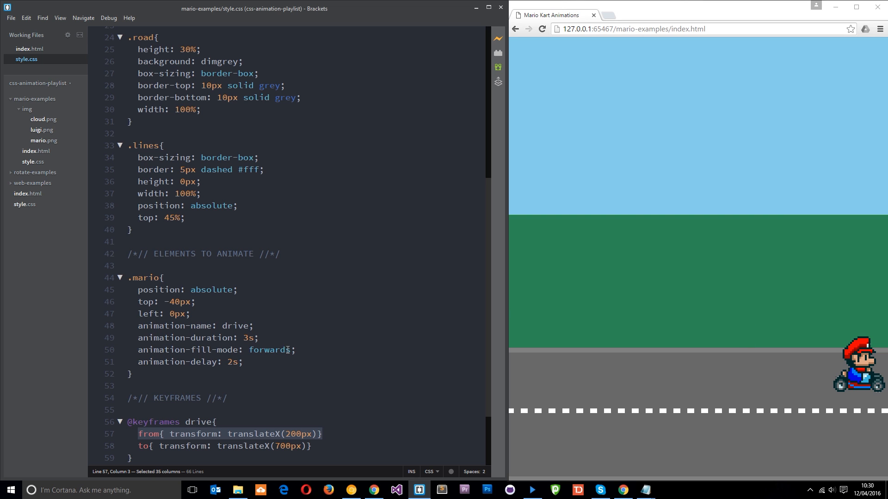
{"action": "type", "text": "back"}
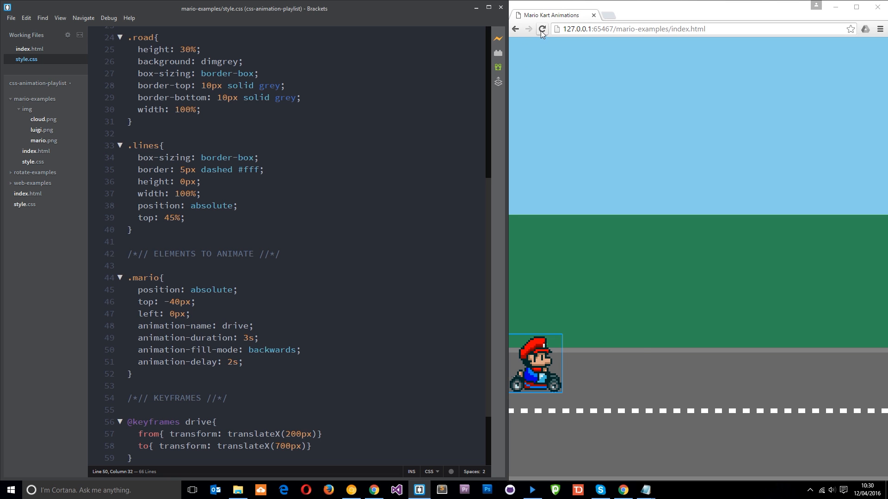
{"action": "left_click", "coordinate": [544, 29]}
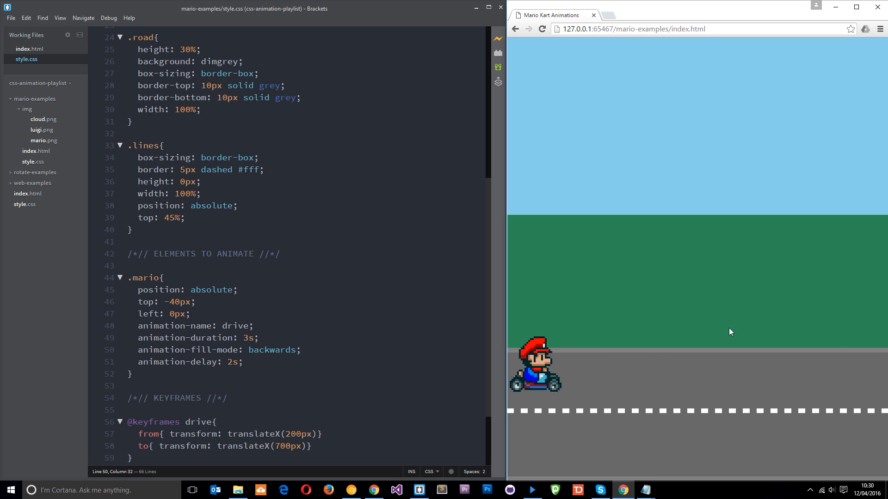
{"action": "mouse_move", "coordinate": [577, 202]}
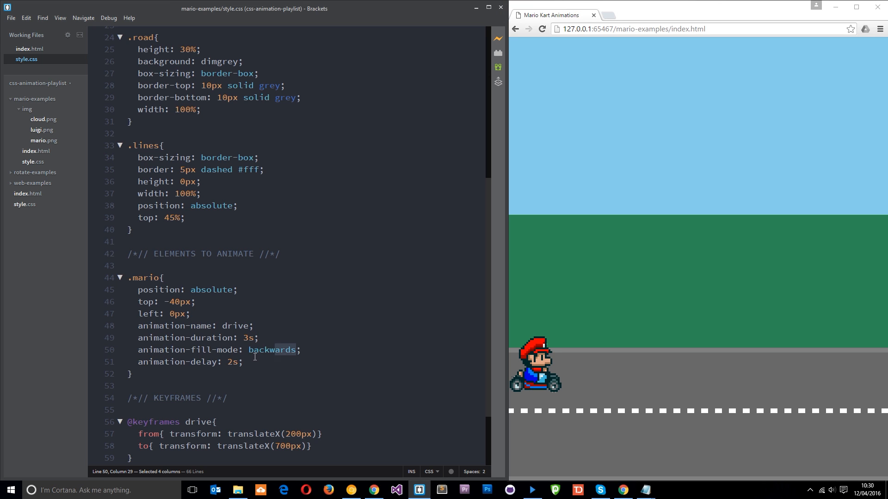
- Set animation-fill-mode to both, replay the preview twice, and select that declaration
{"action": "type", "text": "both"}
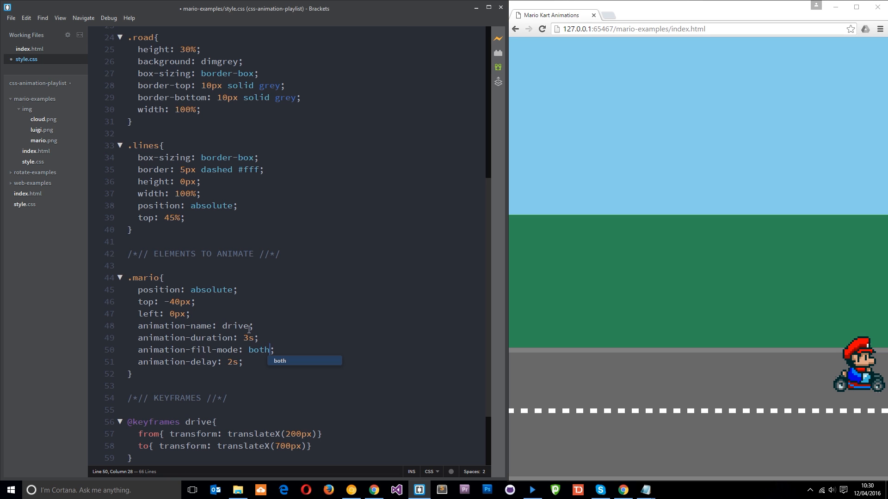
{"action": "left_click", "coordinate": [541, 29]}
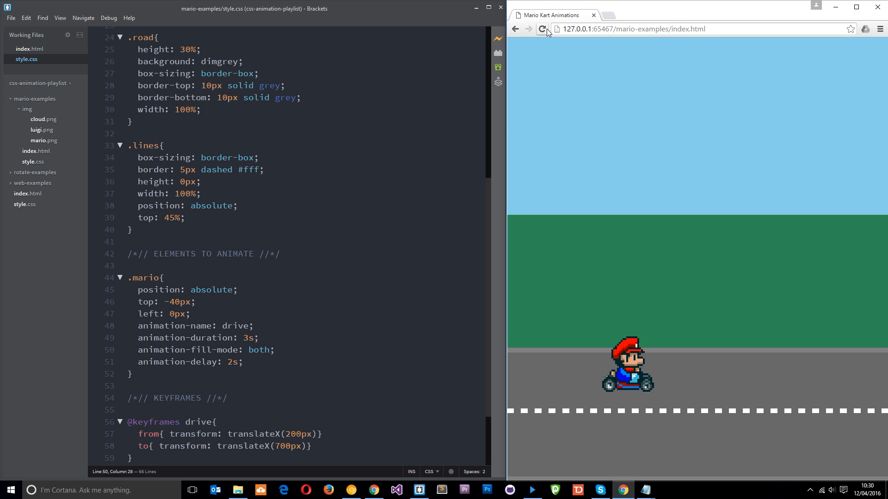
{"action": "left_click", "coordinate": [543, 29]}
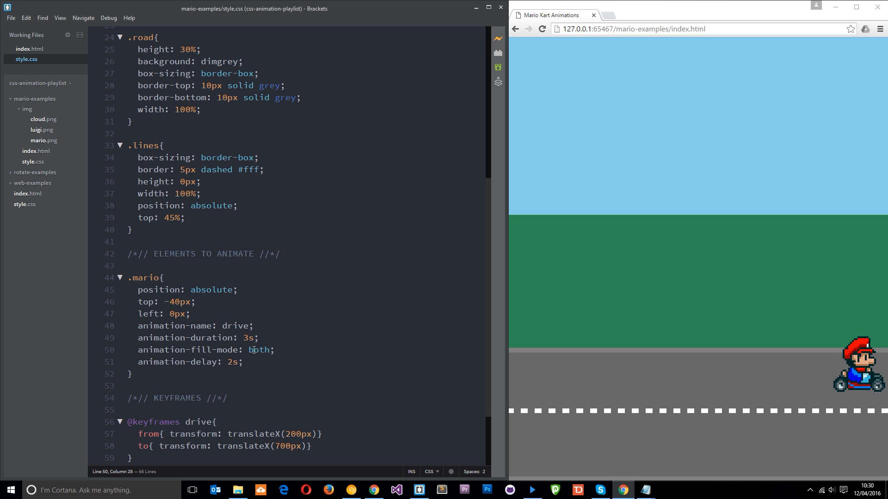
{"action": "left_click_drag", "start_coordinate": [137, 350], "coordinate": [275, 350]}
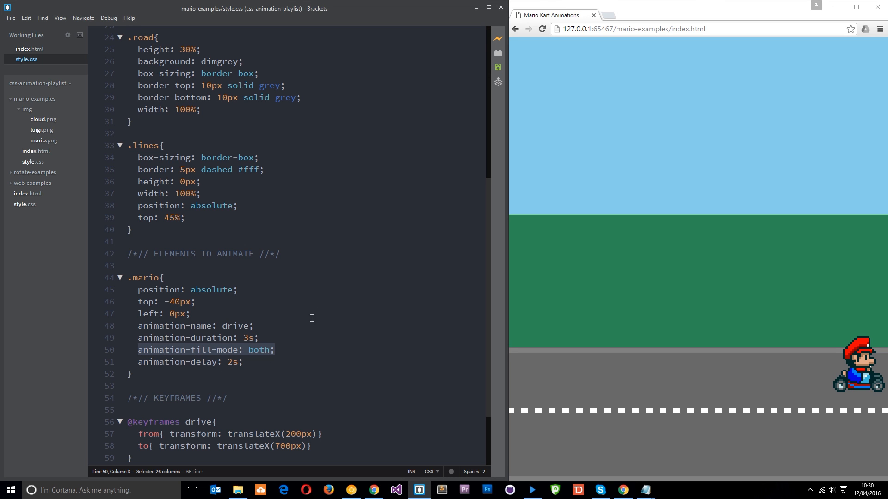
{"action": "mouse_move", "coordinate": [311, 314]}
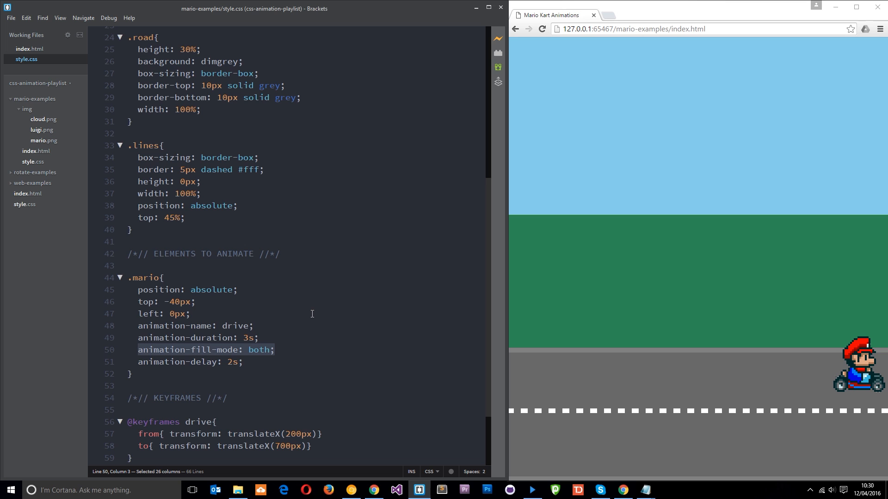